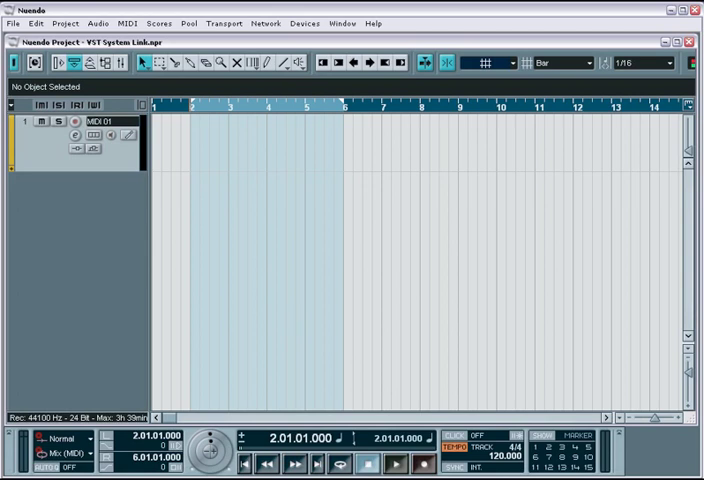
{"action": "mouse_move", "coordinate": [293, 319]}
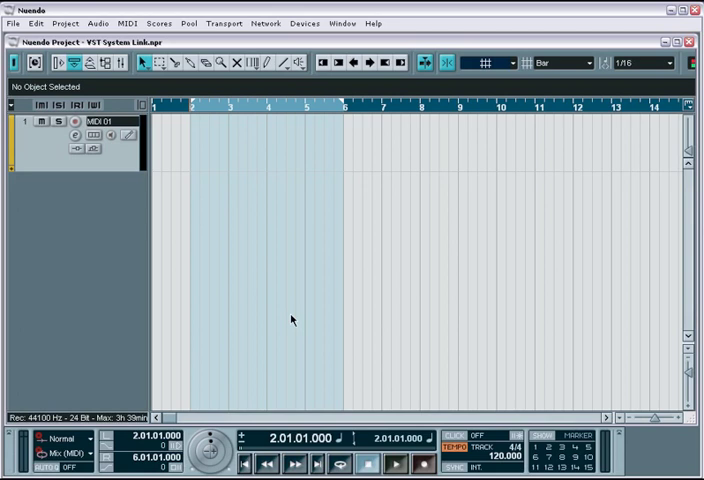
{"action": "mouse_move", "coordinate": [310, 62]}
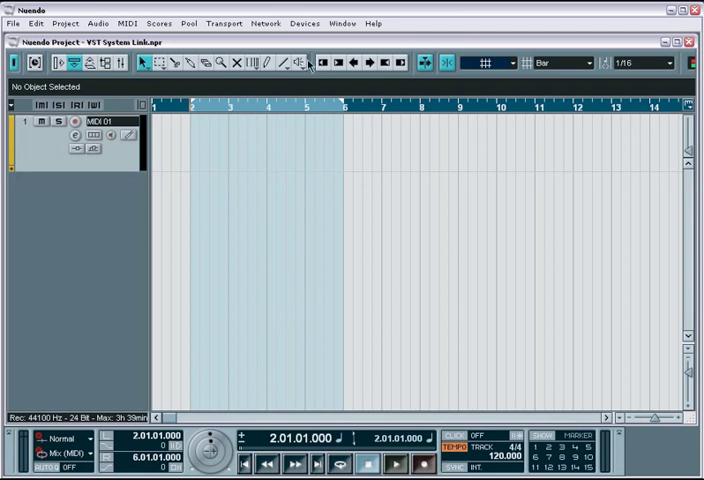
- Open Device Setup from the Devices menu to reach the VST System Link settings
{"action": "left_click", "coordinate": [304, 23]}
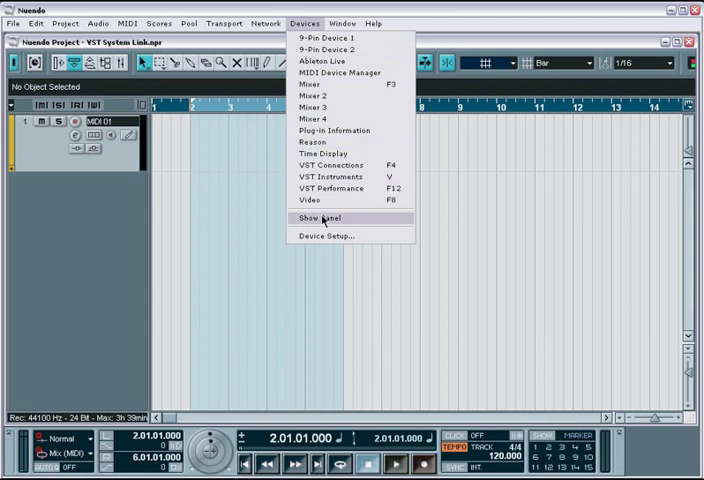
{"action": "left_click", "coordinate": [325, 235]}
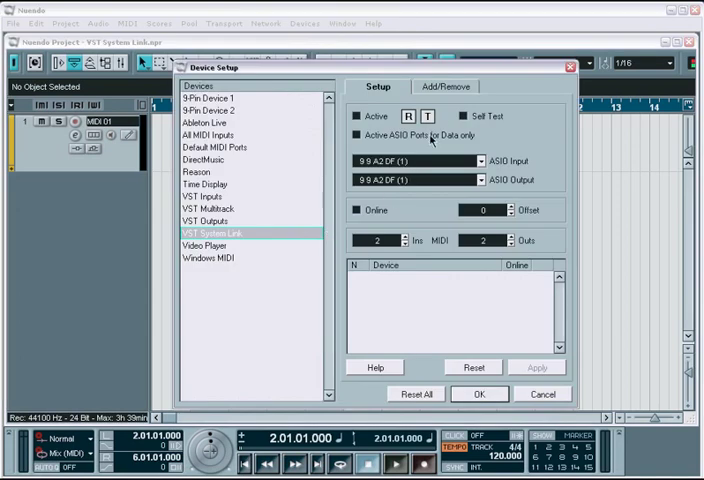
{"action": "mouse_move", "coordinate": [508, 170]}
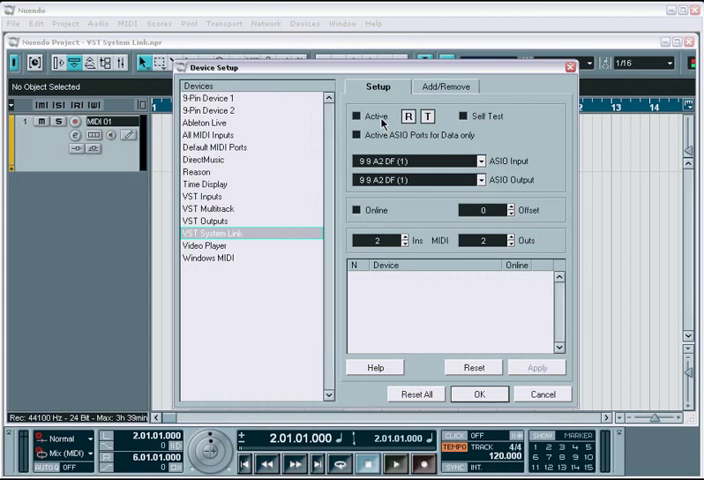
{"action": "mouse_move", "coordinate": [414, 128]}
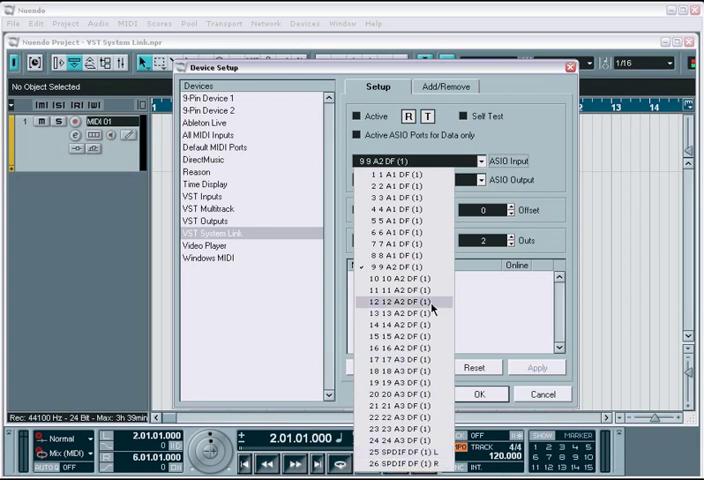
{"action": "left_click", "coordinate": [410, 266]}
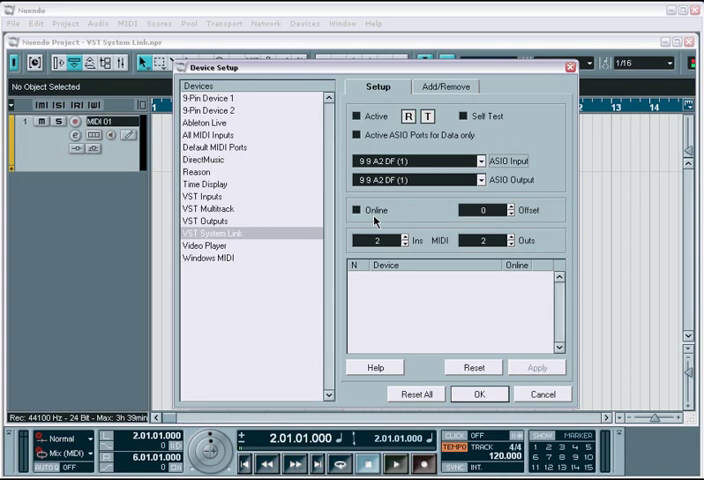
{"action": "mouse_move", "coordinate": [409, 223]}
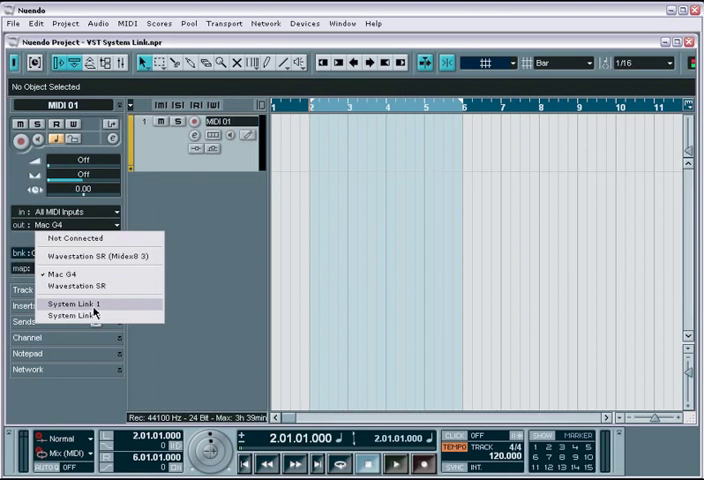
{"action": "mouse_move", "coordinate": [95, 312]}
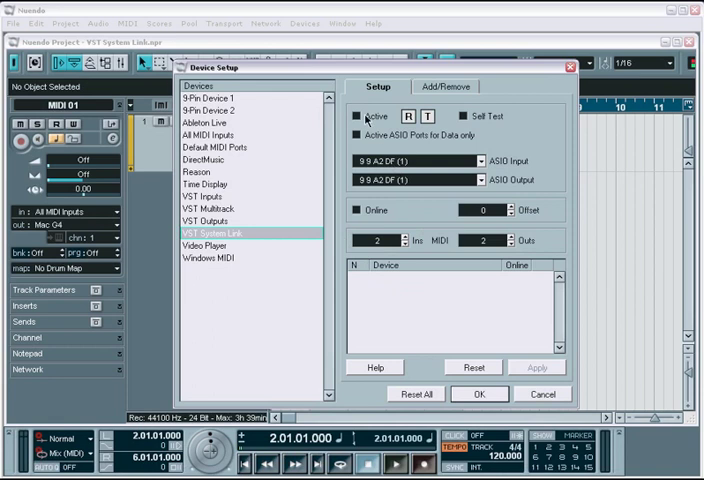
- Tick Active for VST System Link, listing Nuendo Win (169) and Nuendo Win (36)
{"action": "left_click", "coordinate": [357, 116]}
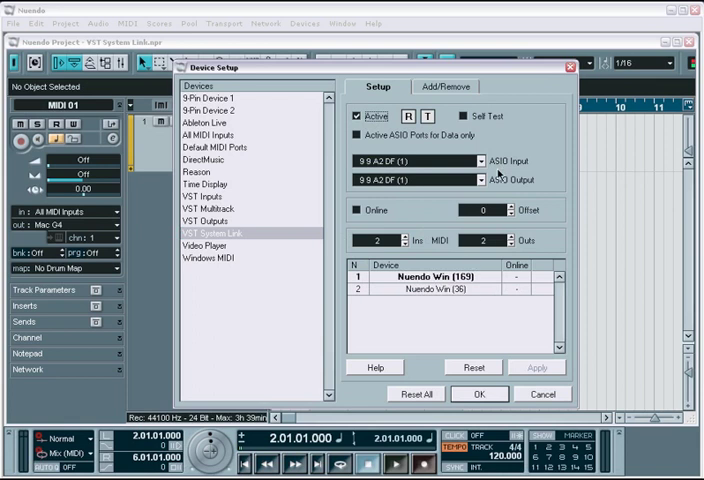
{"action": "mouse_move", "coordinate": [502, 189]}
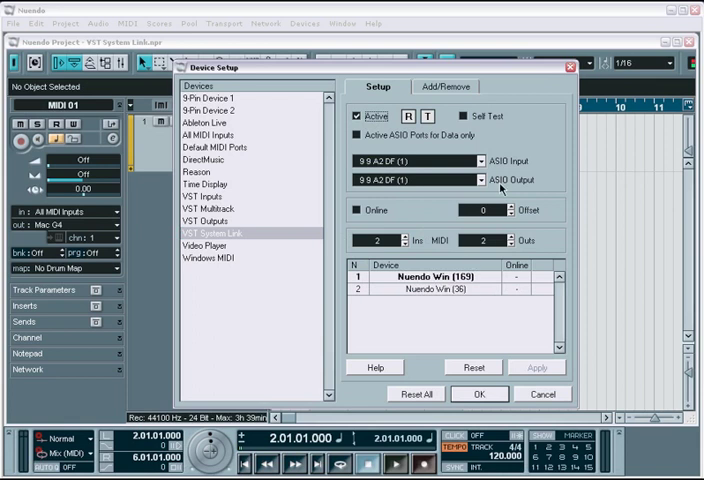